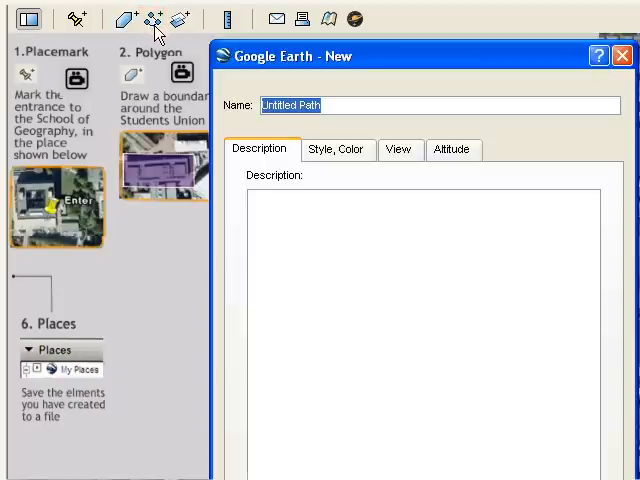
Step: Name the new path 'Walking Route' in the Name field
{"action": "type", "text": "Walking"}
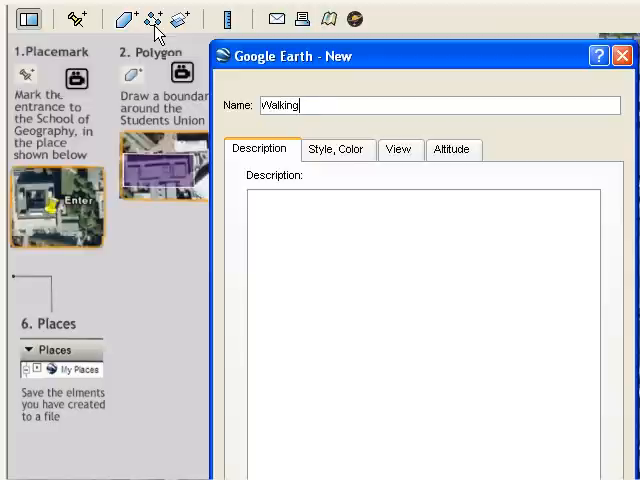
{"action": "type", "text": "Route"}
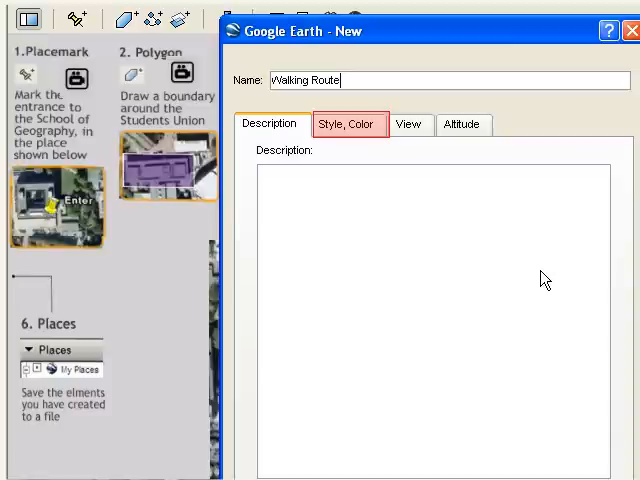
Step: Set the Walking Route line colour to red from the basic colours
{"action": "left_click", "coordinate": [350, 124]}
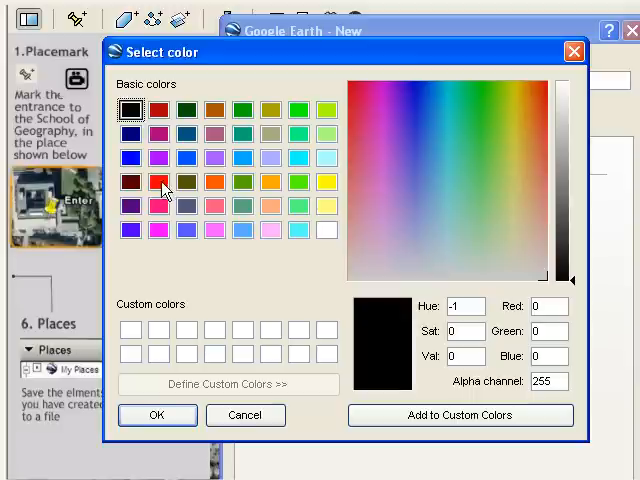
{"action": "left_click", "coordinate": [158, 182]}
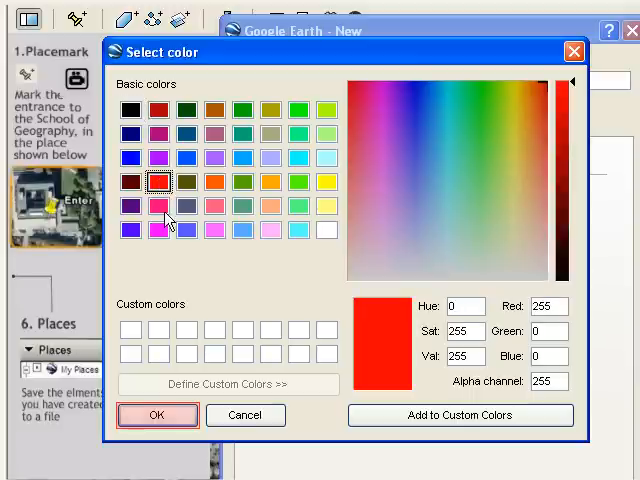
{"action": "left_click", "coordinate": [156, 416]}
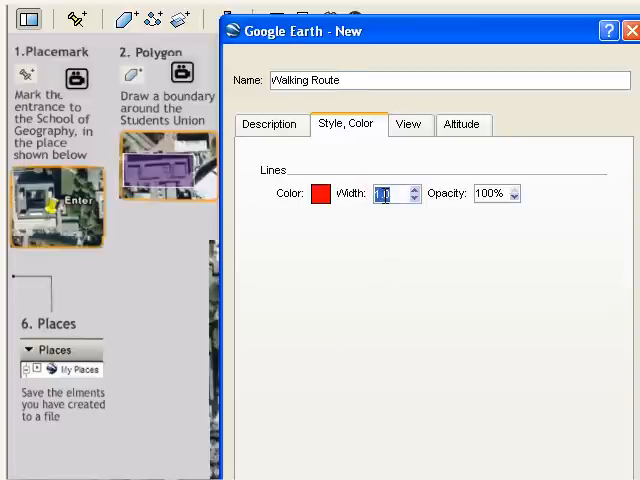
Step: Set line width 3.0 with 80% opacity and save the Walking Route path
{"action": "type", "text": "3"}
{"action": "left_click", "coordinate": [496, 192]}
{"action": "type", "text": "80"}
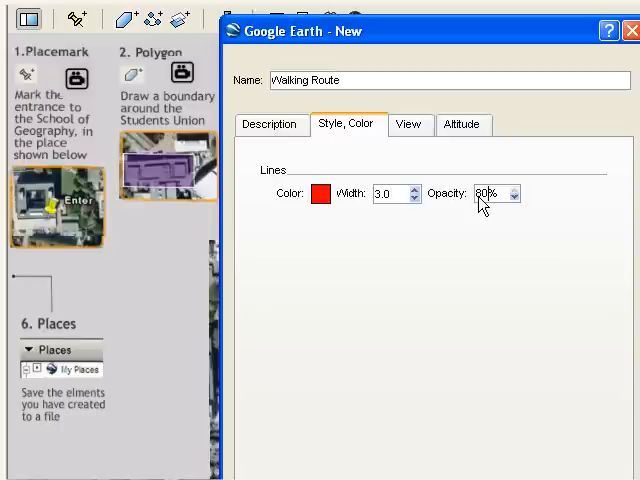
{"action": "mouse_move", "coordinate": [496, 30]}
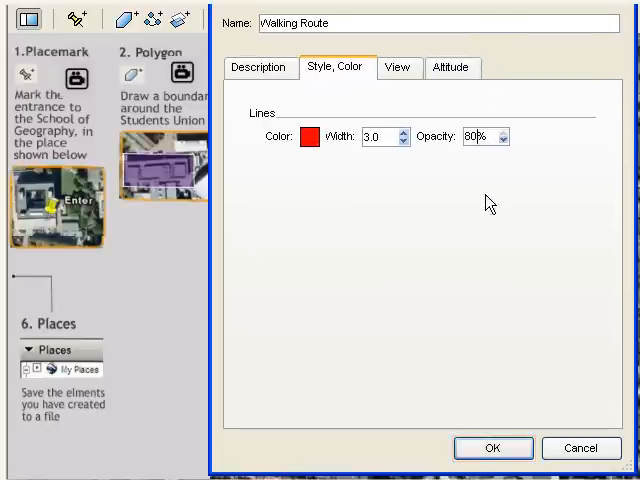
{"action": "left_click", "coordinate": [492, 448]}
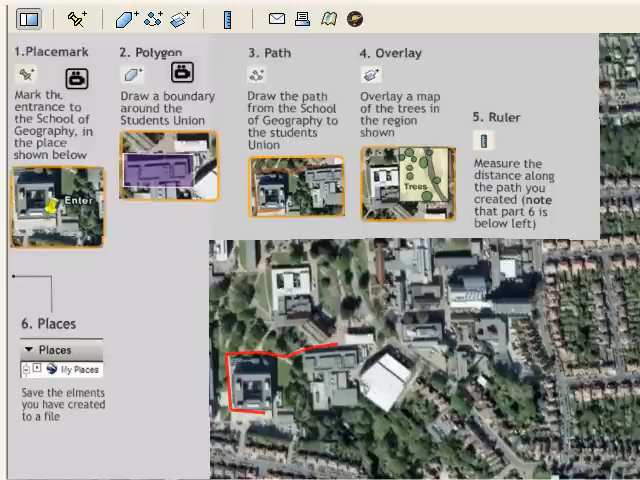